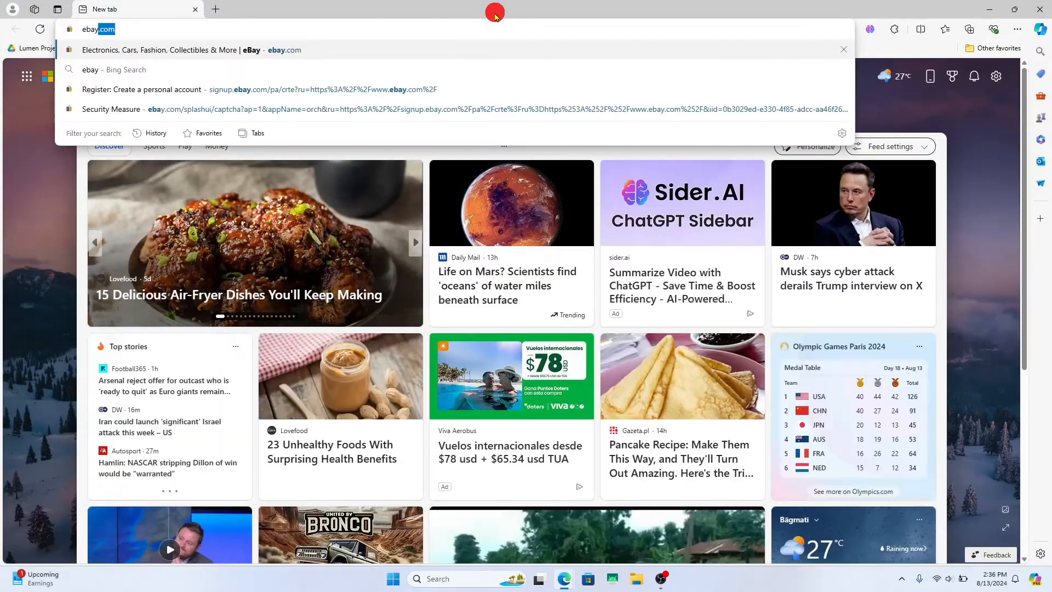
Go to ebay.com in a new tab and land on the eBay home page
{"action": "key", "text": "Enter"}
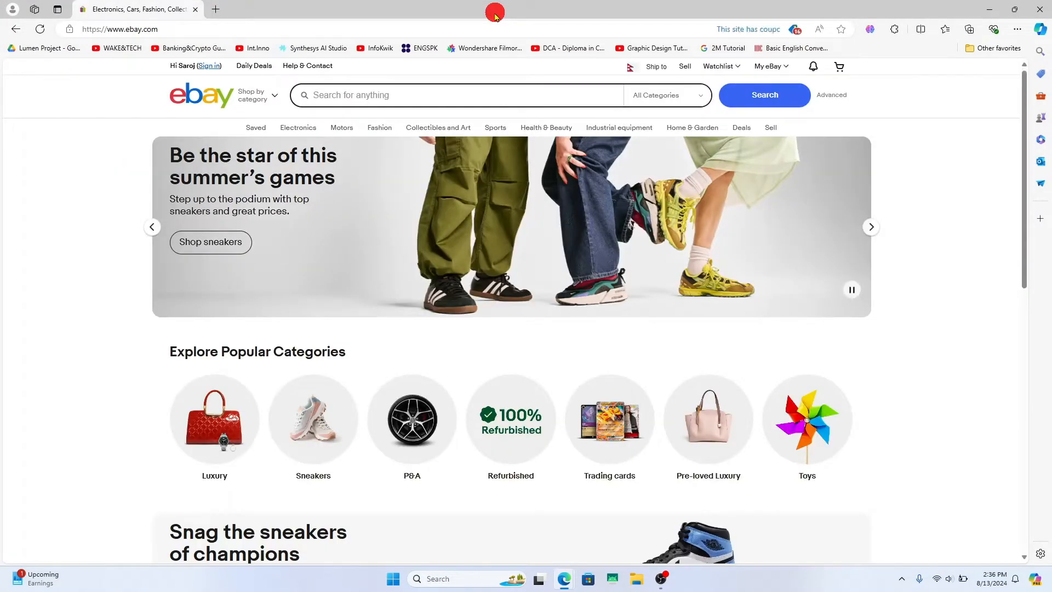
{"action": "scroll", "scroll_direction": "down", "scroll_amount": 3}
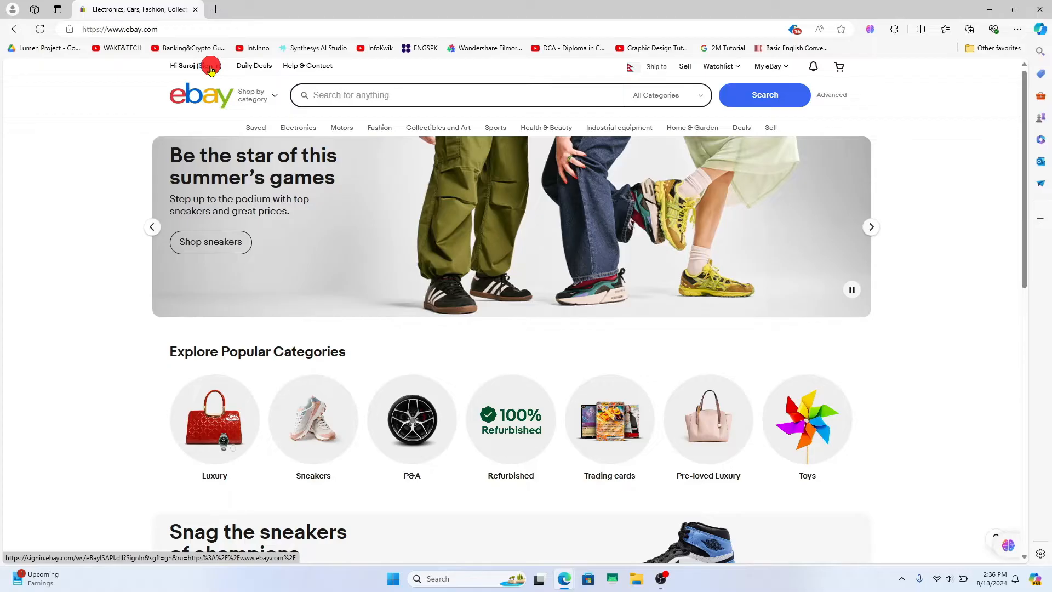
Go to the sign-in page from the 'Sign in' link at the top of the home page
{"action": "left_click", "coordinate": [211, 65]}
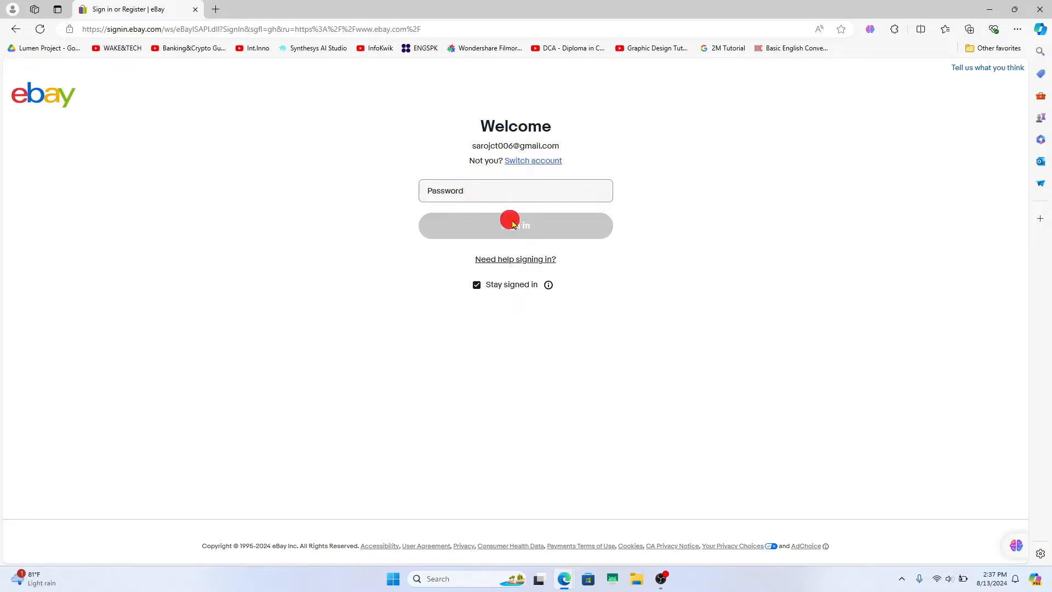
{"action": "mouse_move", "coordinate": [309, 153]}
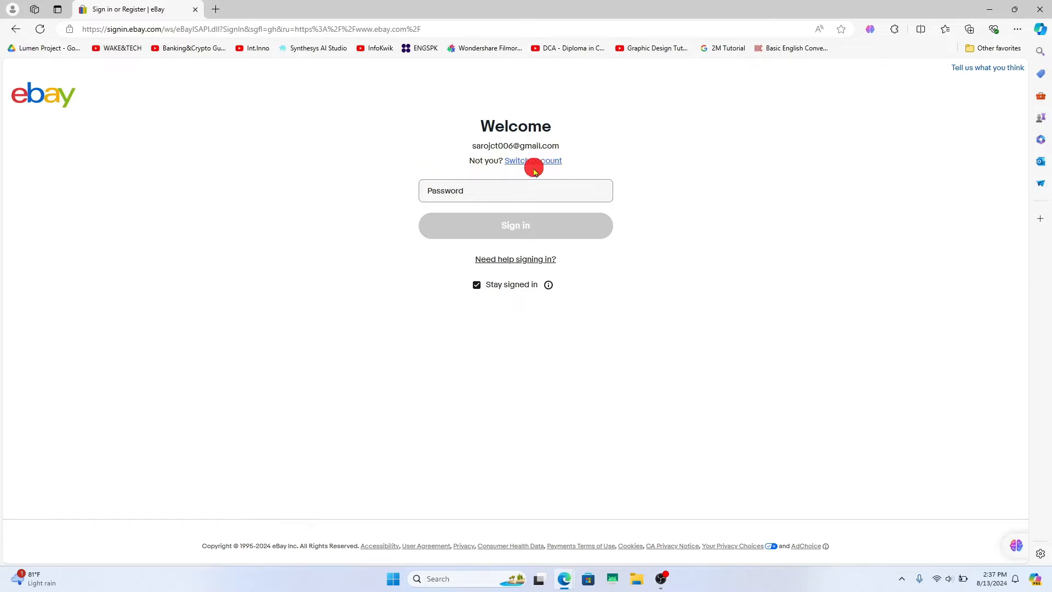
Switch account, keep the entered email, and continue to the password step
{"action": "left_click", "coordinate": [532, 160]}
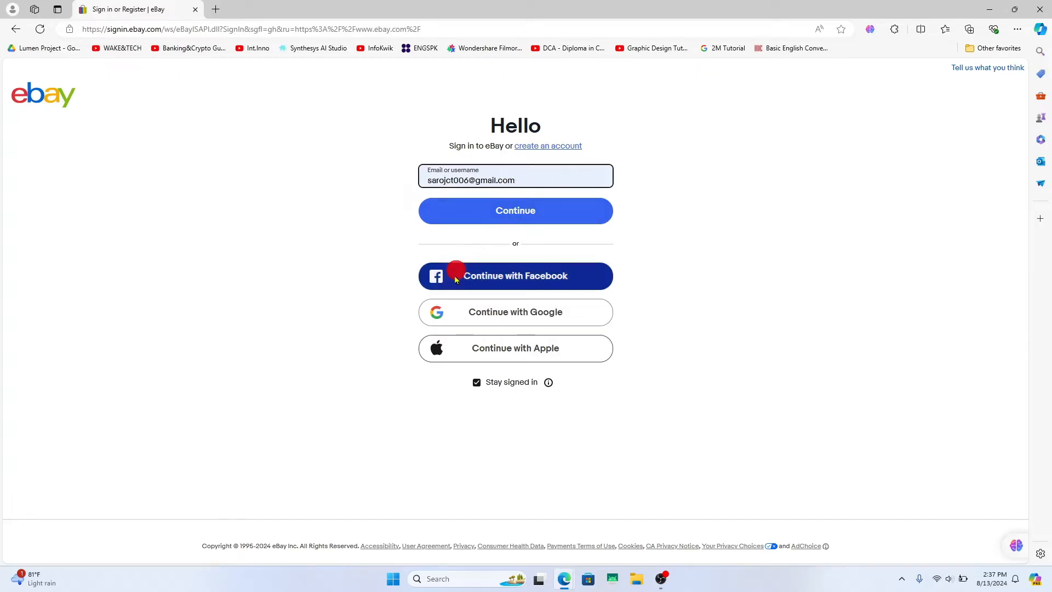
{"action": "mouse_move", "coordinate": [466, 312]}
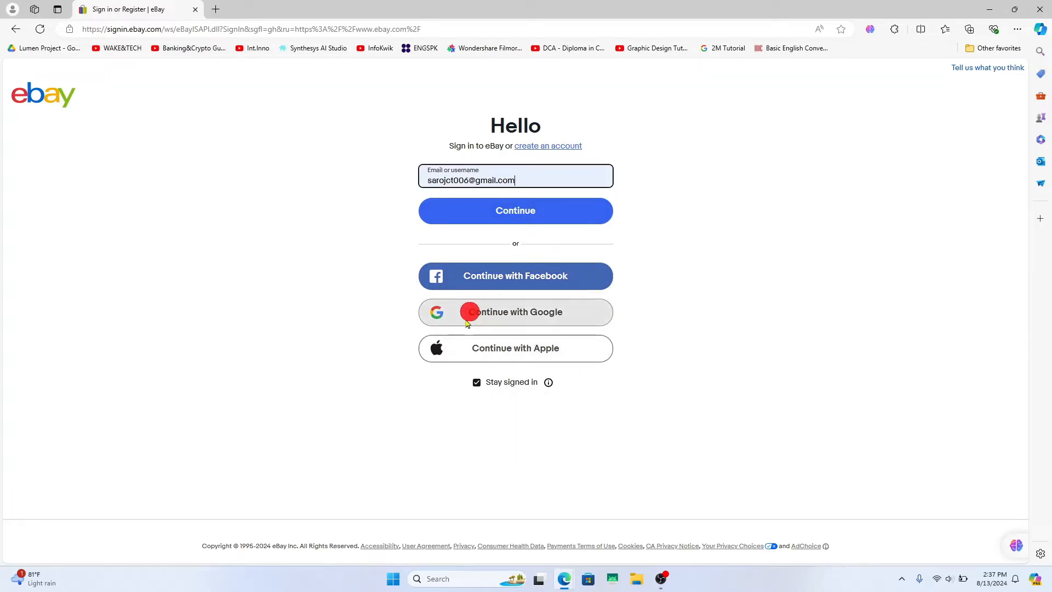
{"action": "left_click", "coordinate": [515, 210]}
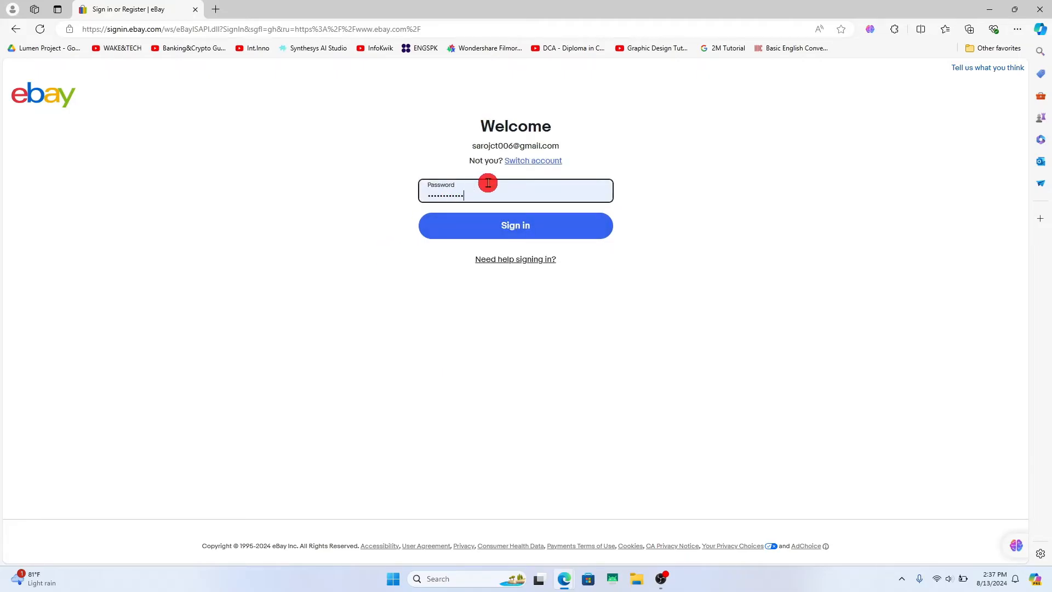
{"action": "mouse_move", "coordinate": [543, 224]}
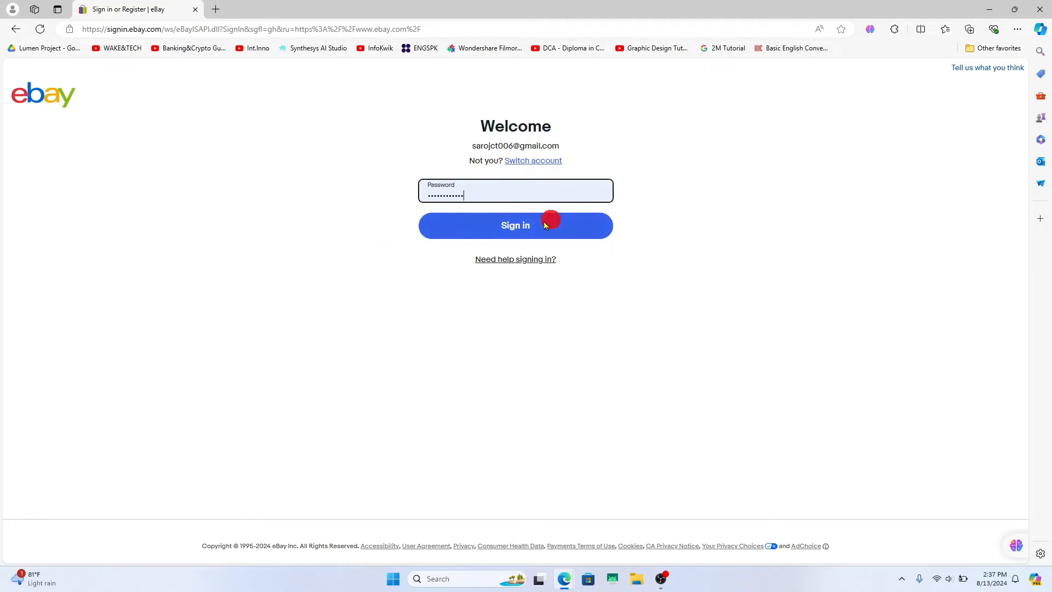
Sign in with the password, skip Windows Hello setup, and return to the home page signed in
{"action": "left_click", "coordinate": [515, 224]}
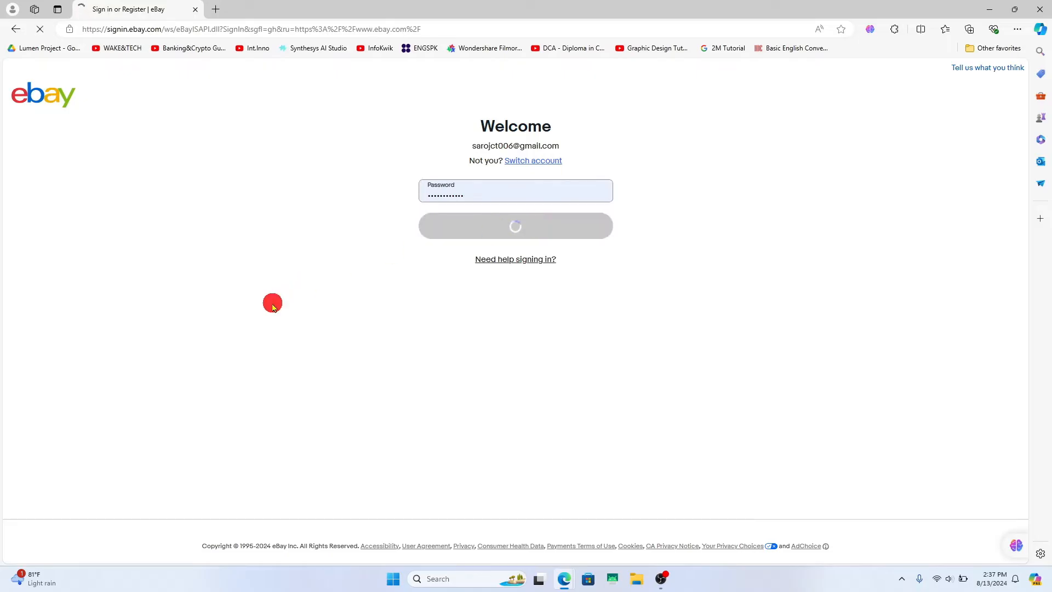
{"action": "left_click", "coordinate": [515, 226]}
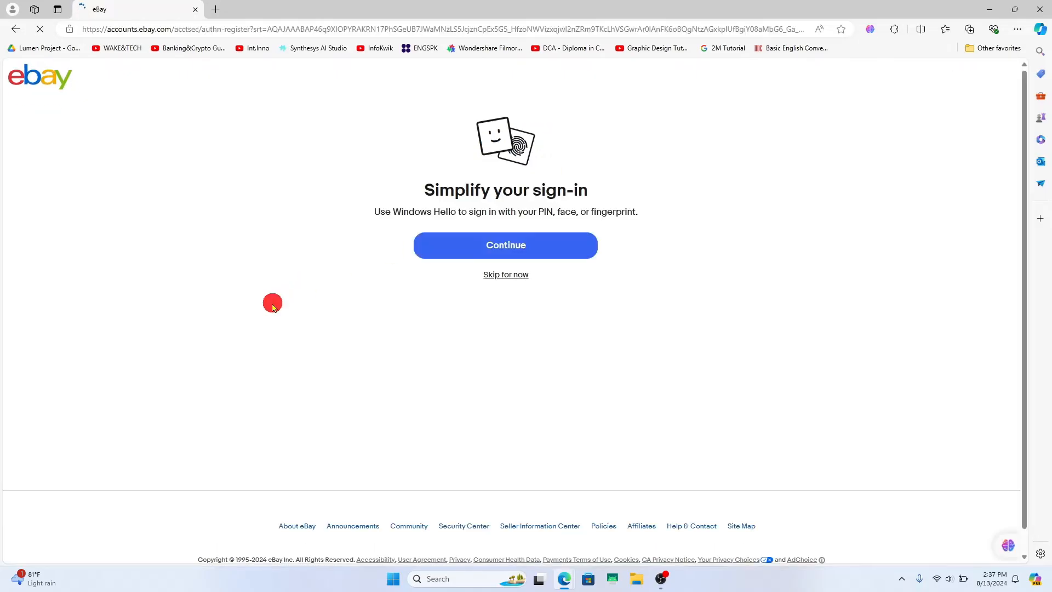
{"action": "left_click", "coordinate": [506, 274]}
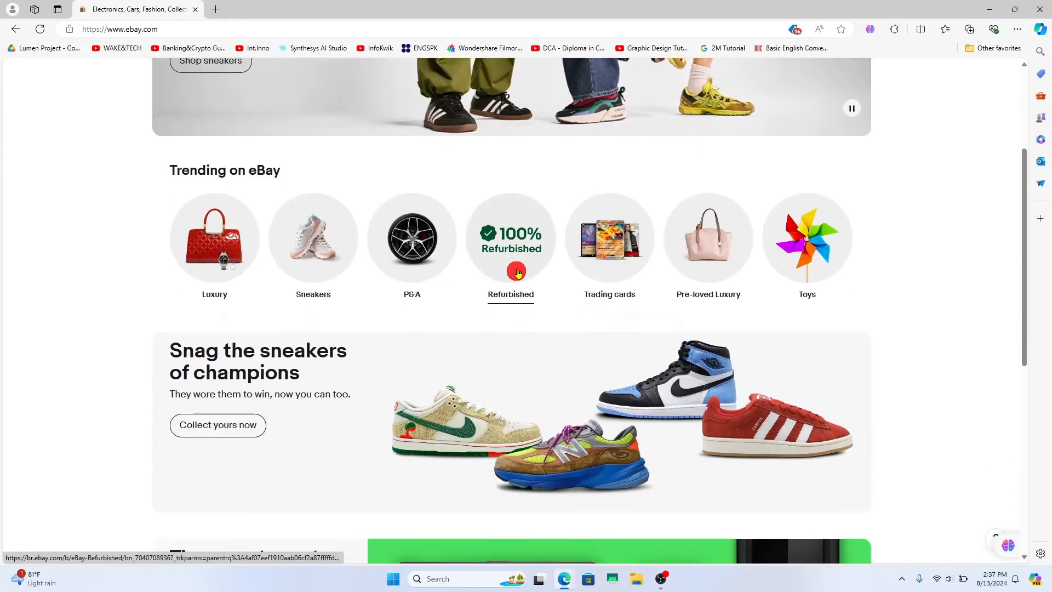
{"action": "scroll", "scroll_direction": "down", "scroll_amount": 3}
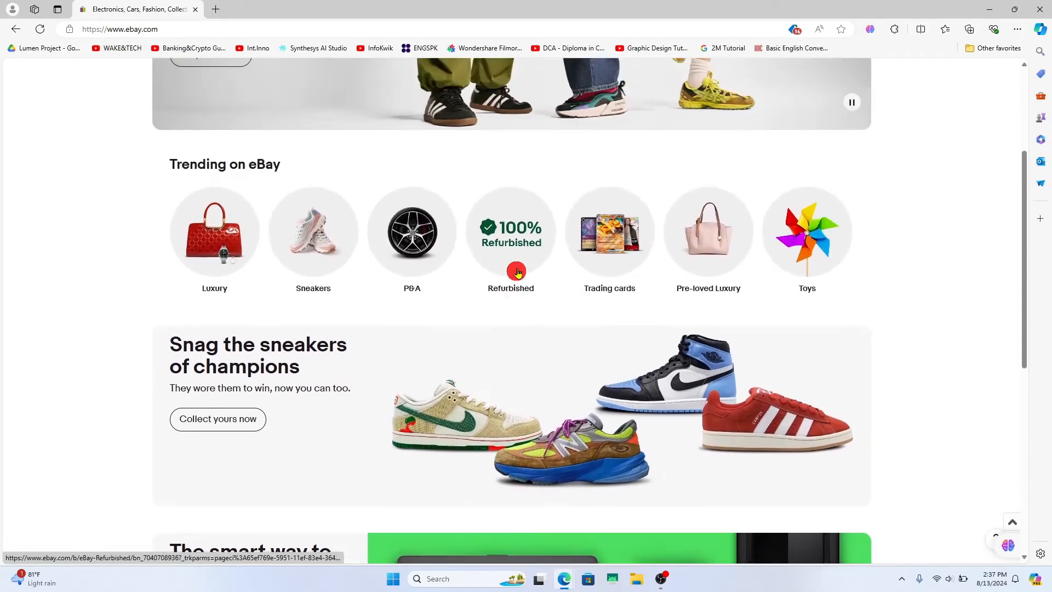